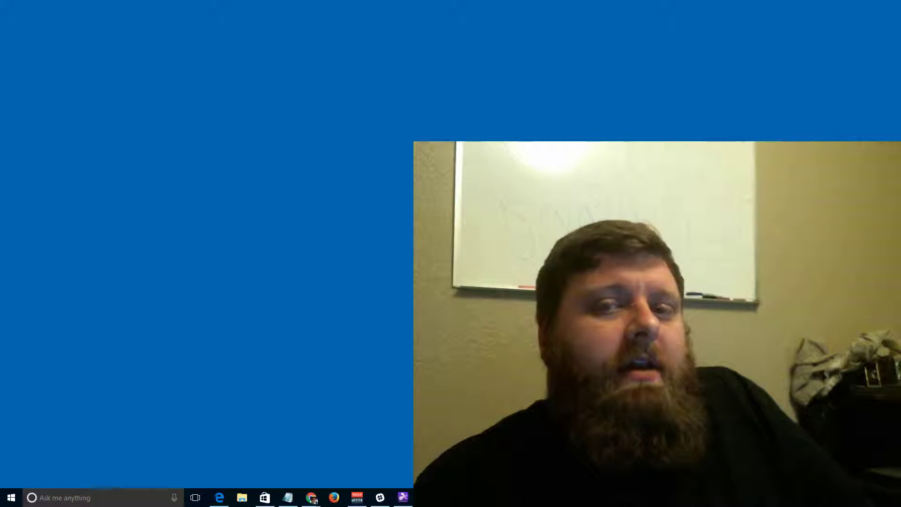
# Bring up the Voicemeeter mixer from its taskbar icon.
pyautogui.click(356, 498)
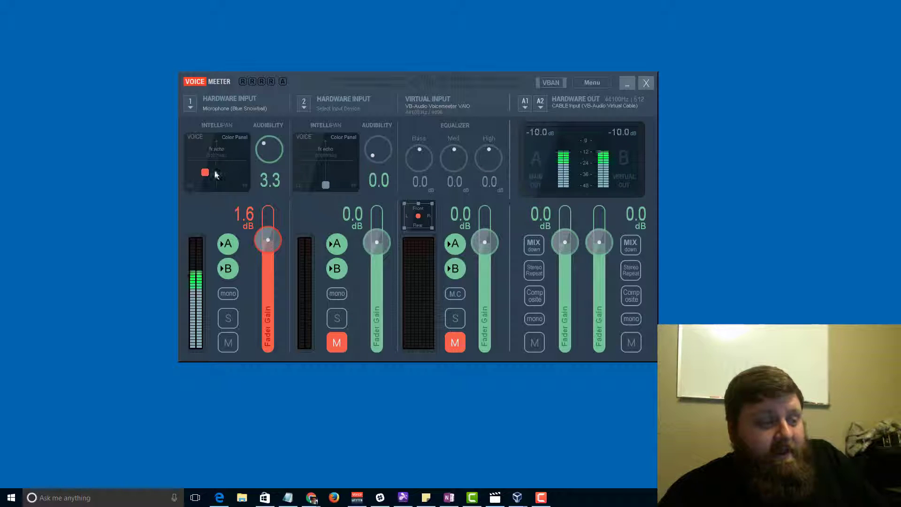
# Reset the Hardware Input 1 Audibility knob to 0.0.
pyautogui.click(205, 172)
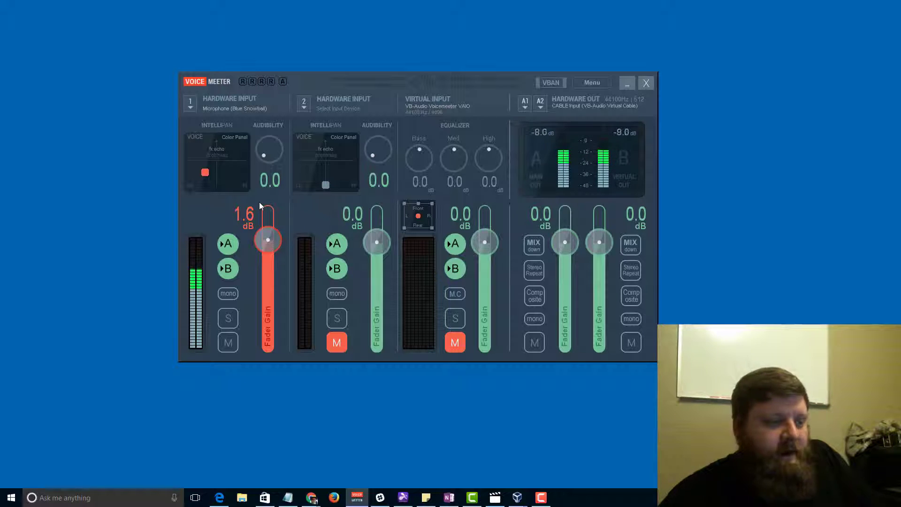
# Raise the Hardware Input 1 Audibility knob to 4.4.
pyautogui.moveTo(269, 150); pyautogui.dragTo(271, 144)
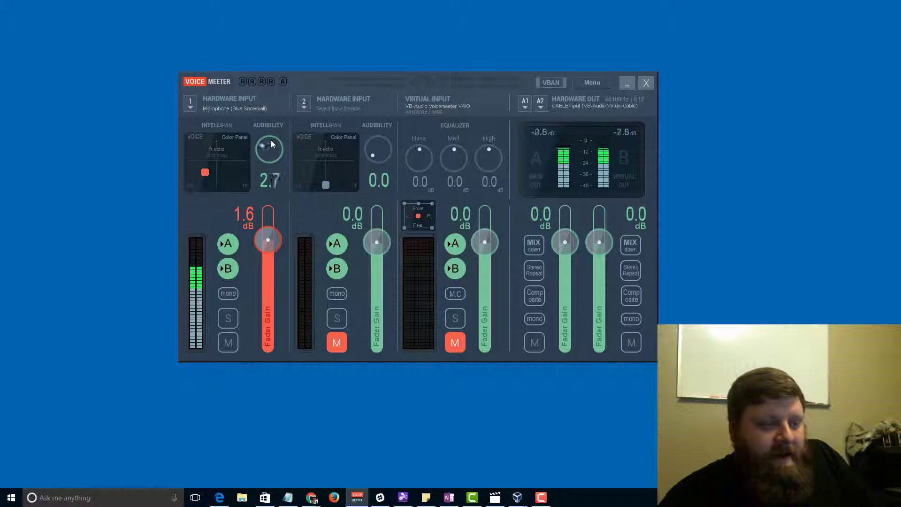
pyautogui.moveTo(271, 145); pyautogui.dragTo(270, 141)
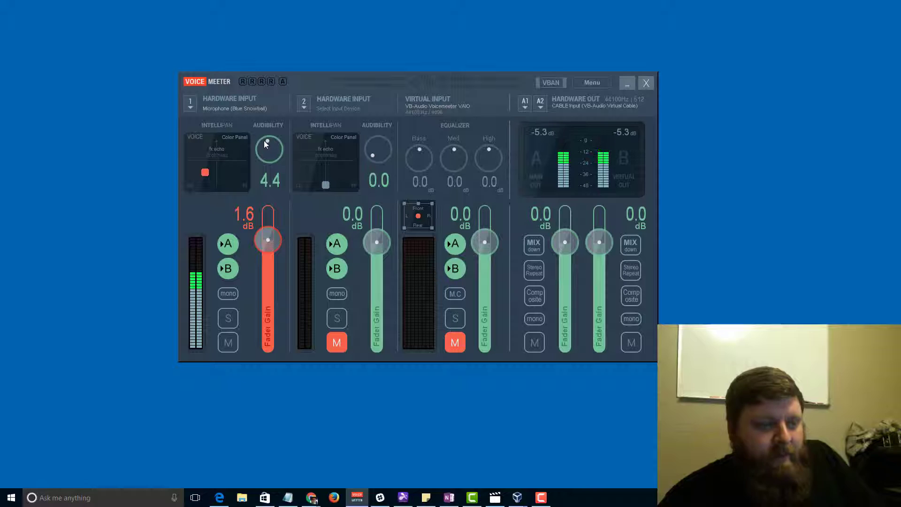
pyautogui.moveTo(225, 170)
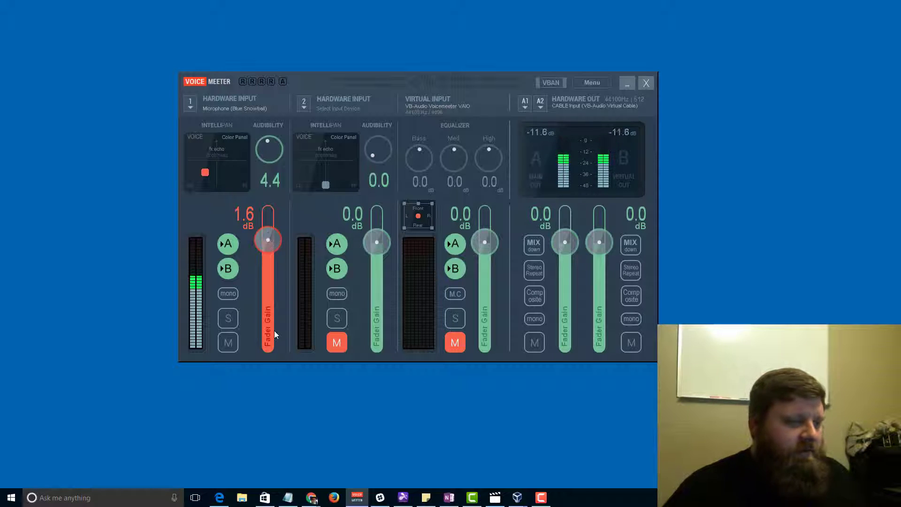
# Set the Hardware Input 1 fader gain to 0.9 dB after briefly boosting to 9.7.
pyautogui.moveTo(267, 239); pyautogui.dragTo(267, 227)
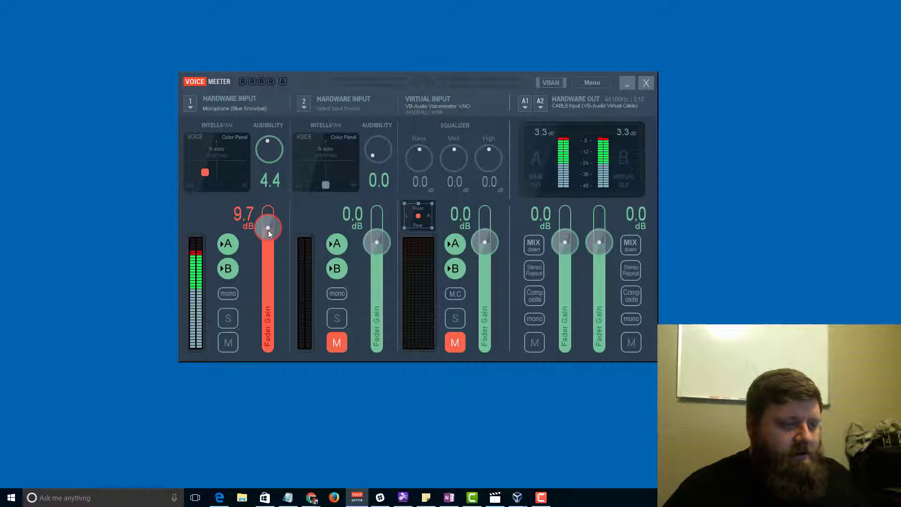
pyautogui.moveTo(267, 224); pyautogui.dragTo(267, 230)
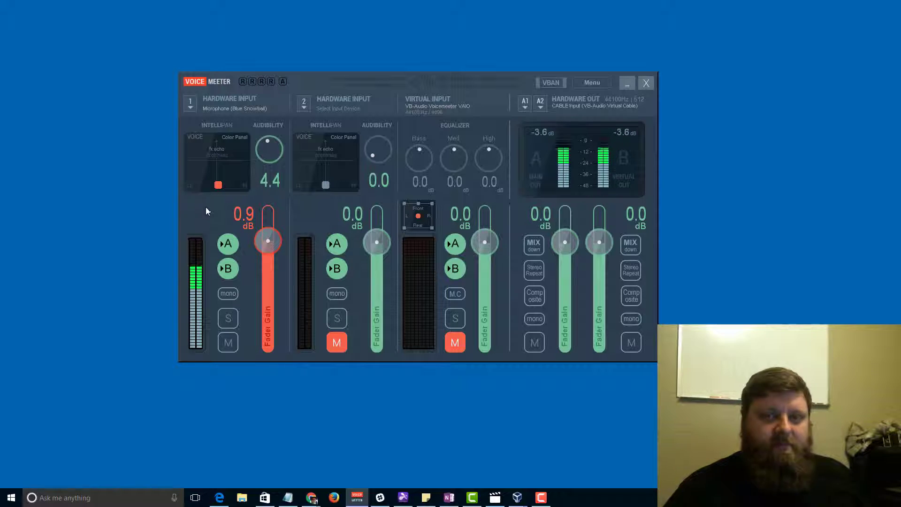
# Move the Hardware Input 1 Intellipan dot toward the middle of the pan field.
pyautogui.moveTo(218, 185); pyautogui.dragTo(208, 184)
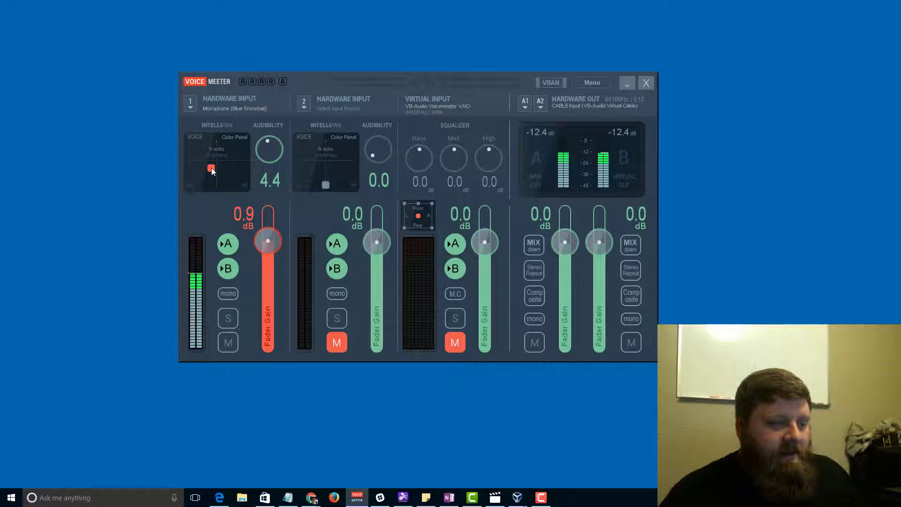
pyautogui.moveTo(206, 196)
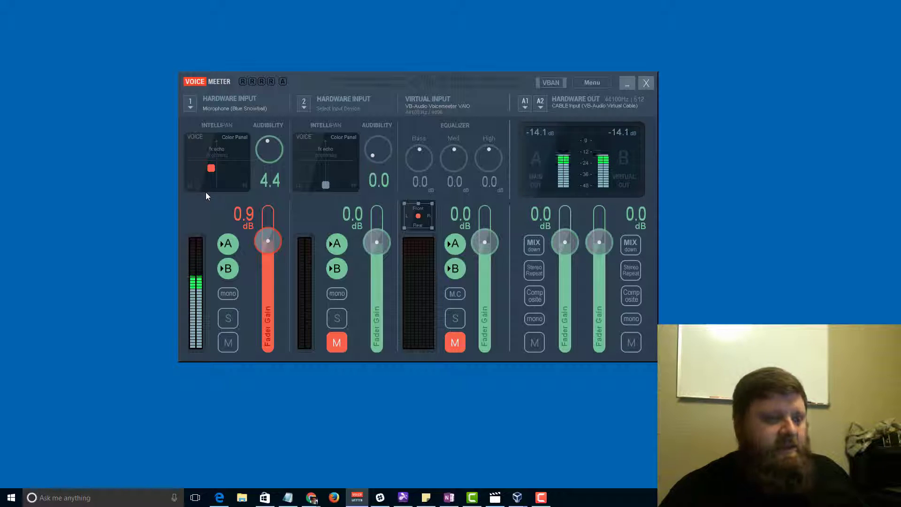